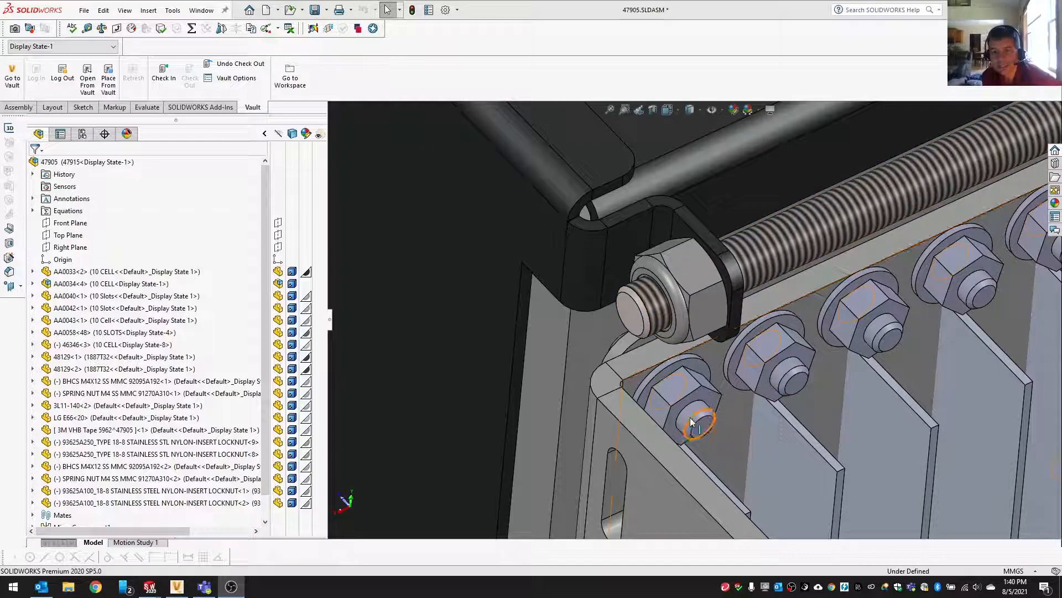
# - Select the BHCS M4X12 screw in the 47905 assembly and open it as its own part
pyautogui.click(691, 406)
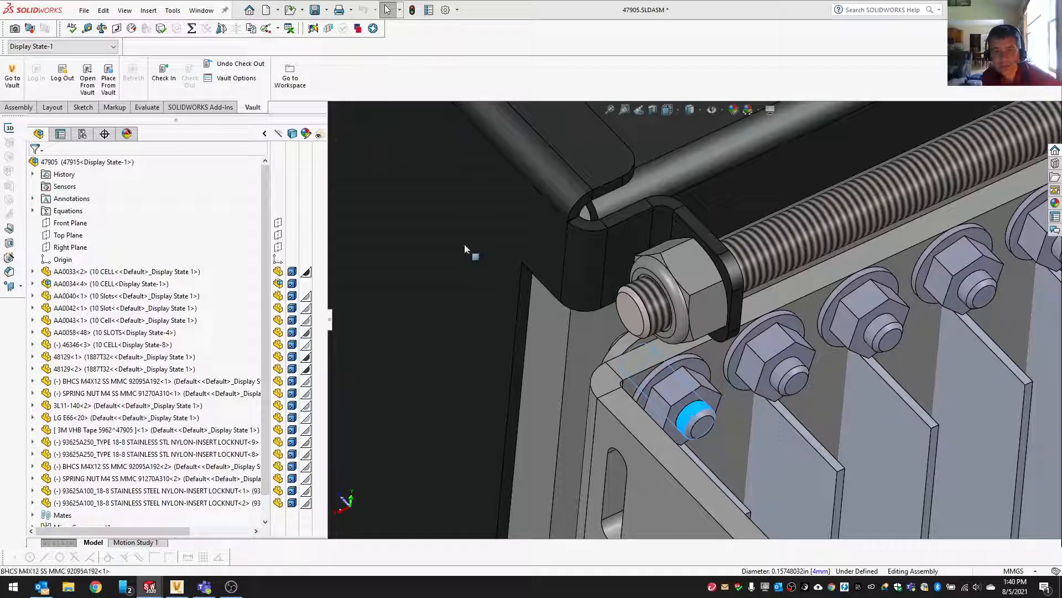
pyautogui.rightClick(687, 406)
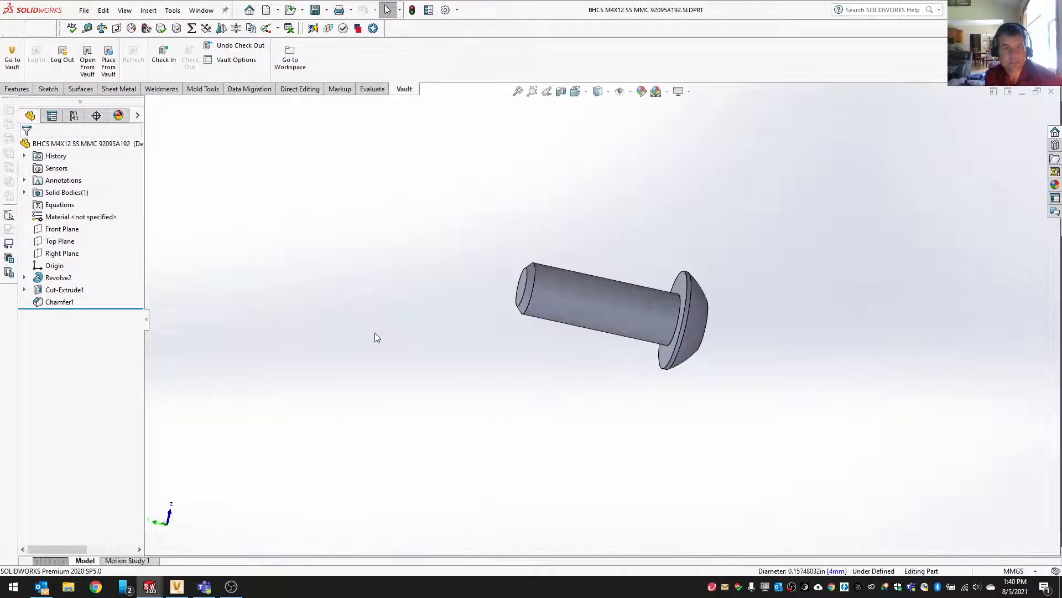
pyautogui.moveTo(301, 170)
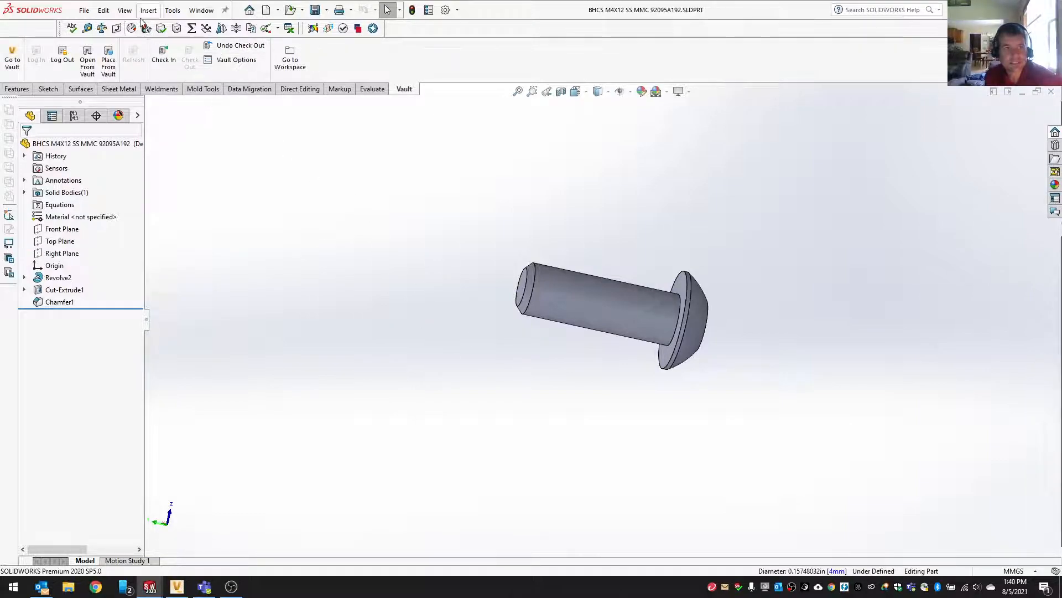
# - Start a Cosmetic Thread annotation from the Insert menu on the screw part
pyautogui.click(147, 10)
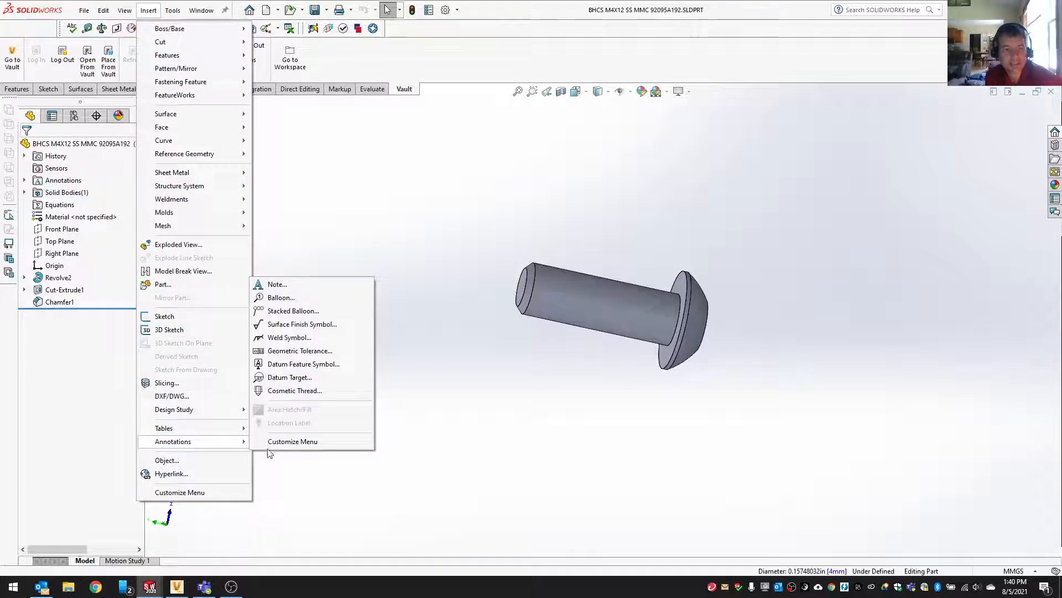
pyautogui.click(338, 393)
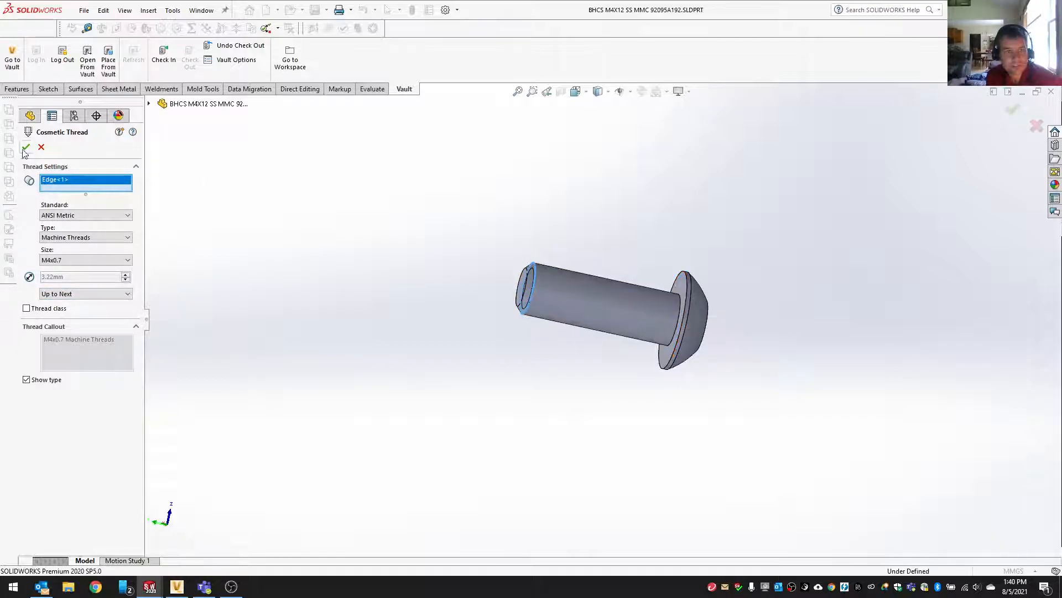
# - Confirm the ANSI Metric M4x0.7 machine cosmetic thread on the shank, running up to next
pyautogui.click(25, 147)
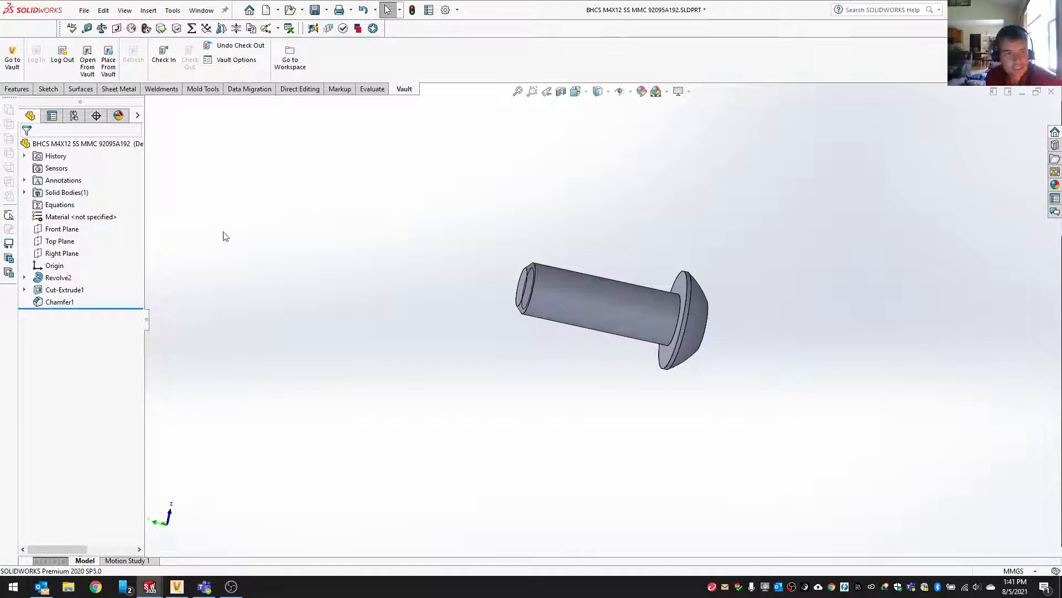
# - Verify Cosmetic Thread1 appears under Revolve2 in the feature tree, then collapse it
pyautogui.click(64, 288)
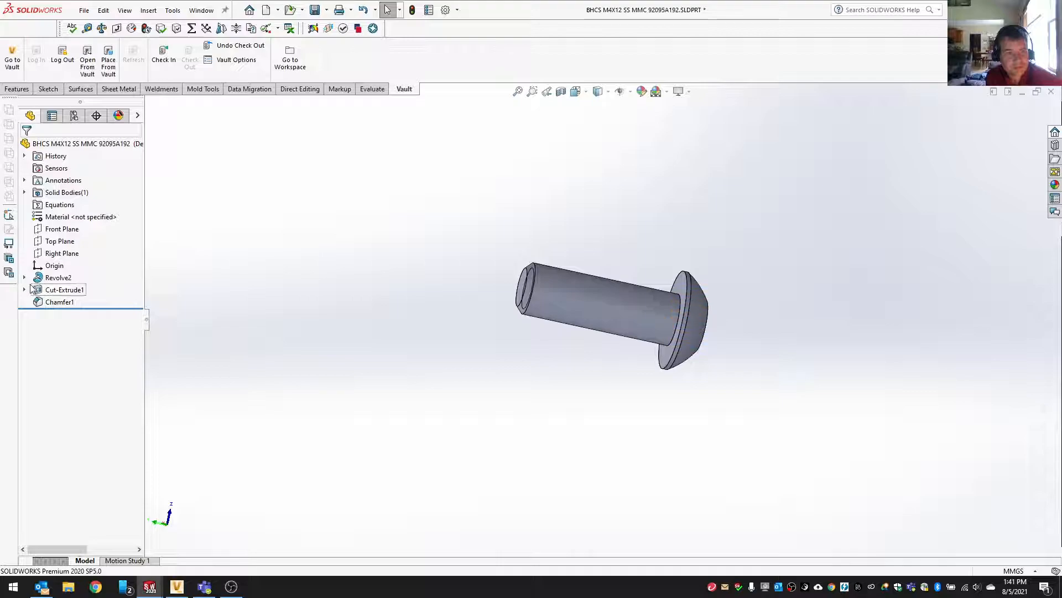
pyautogui.click(24, 276)
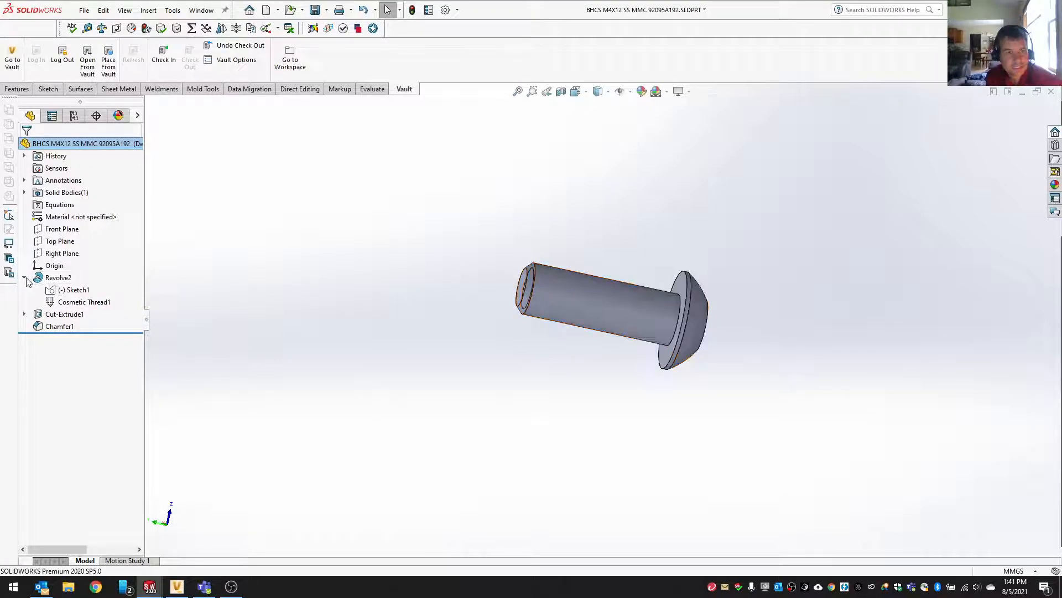
pyautogui.click(24, 277)
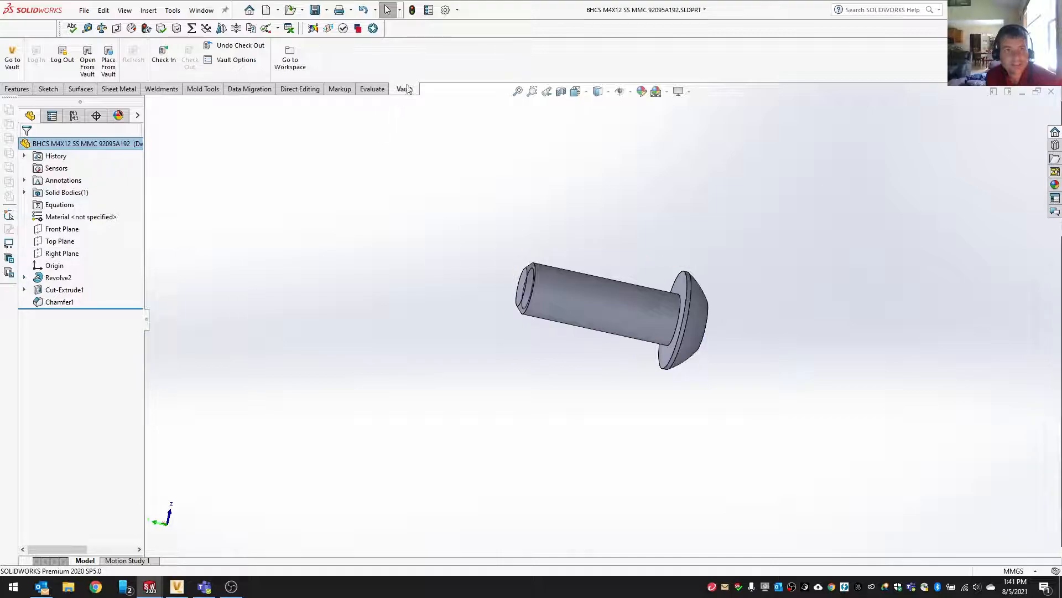
pyautogui.moveTo(445, 10)
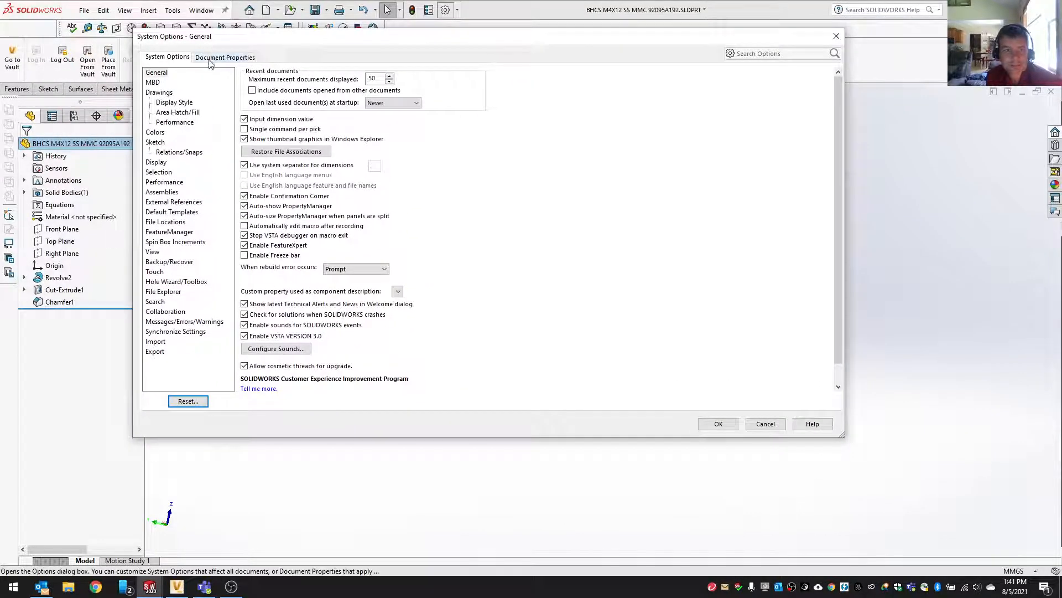
# - Enable Shaded cosmetic threads in Document Properties > Detailing and apply the setting
pyautogui.click(224, 57)
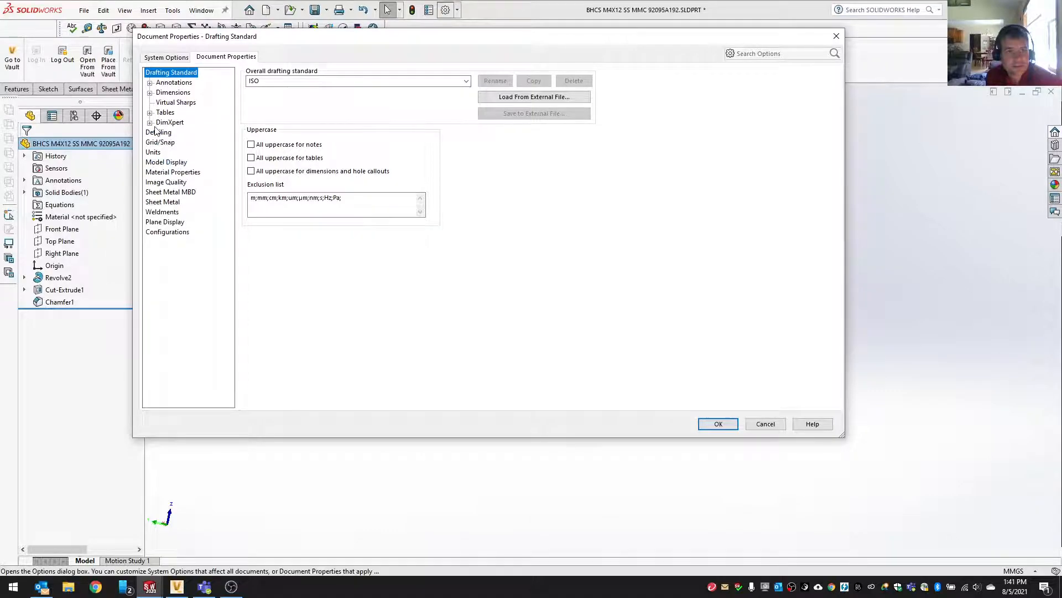
pyautogui.click(158, 132)
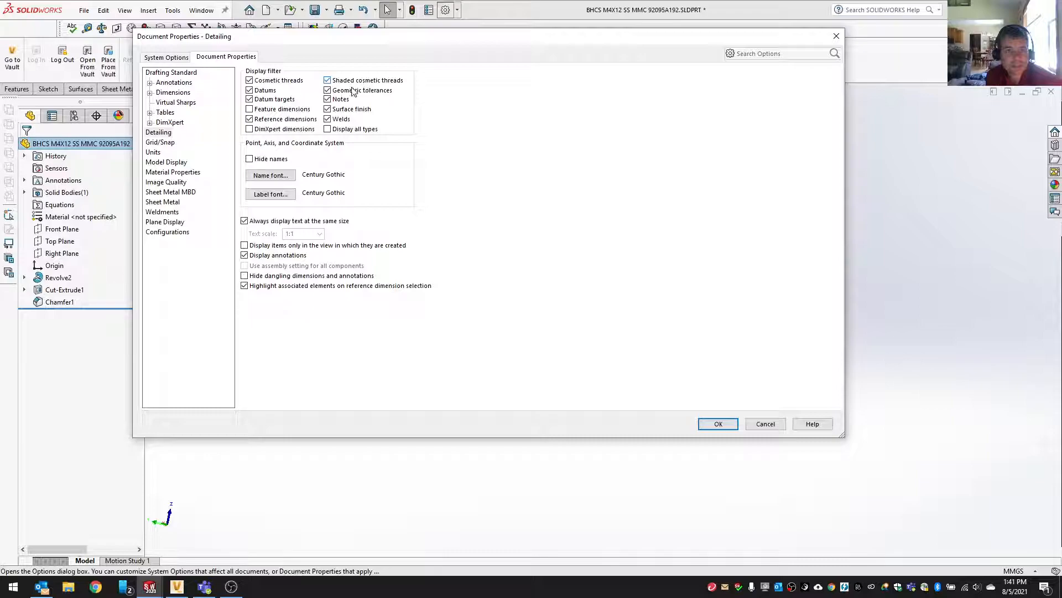
pyautogui.click(328, 90)
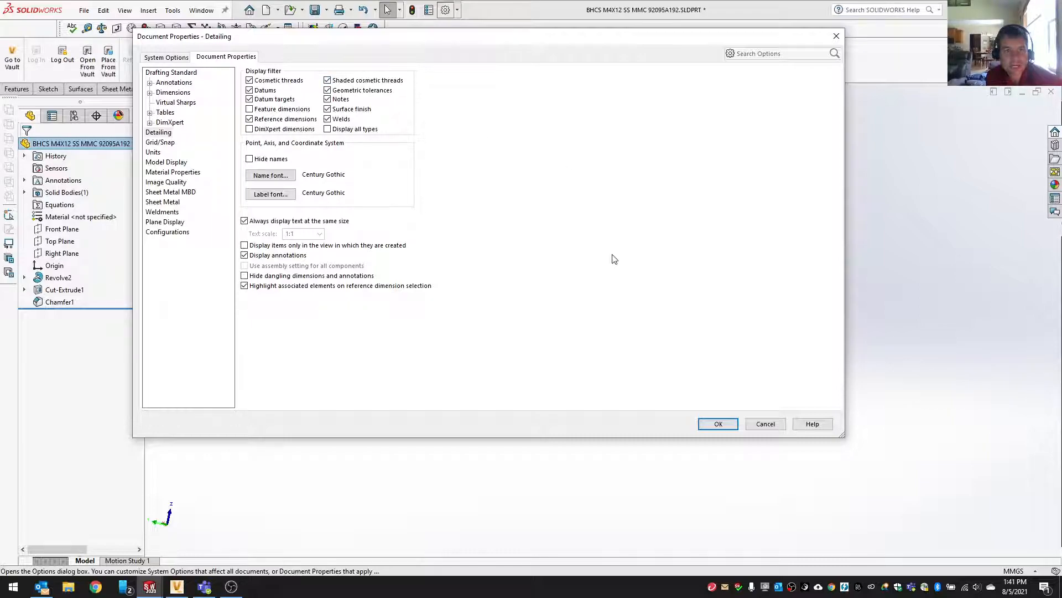
pyautogui.moveTo(593, 314)
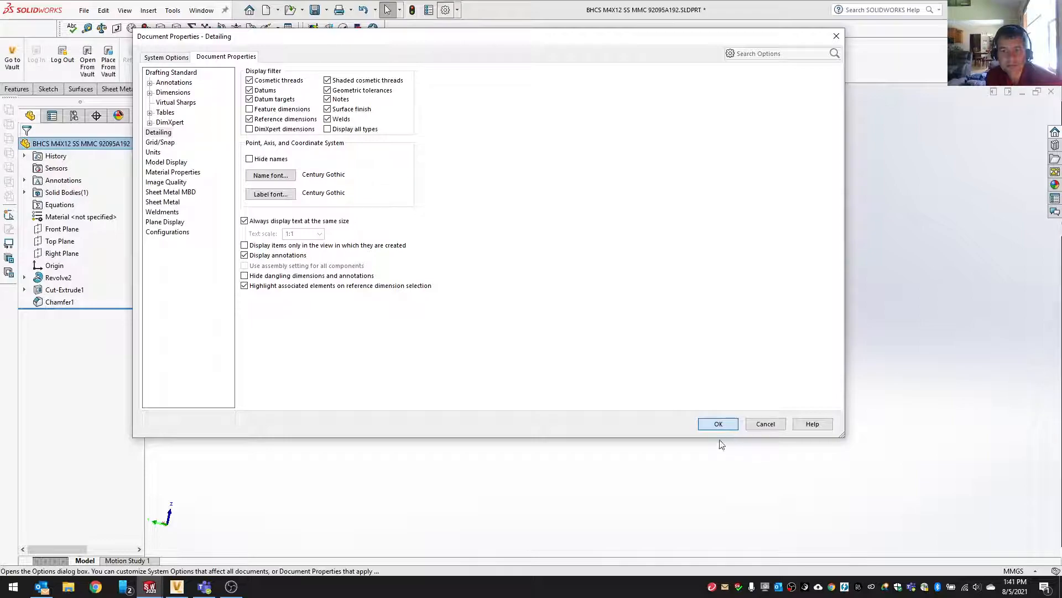
pyautogui.click(717, 424)
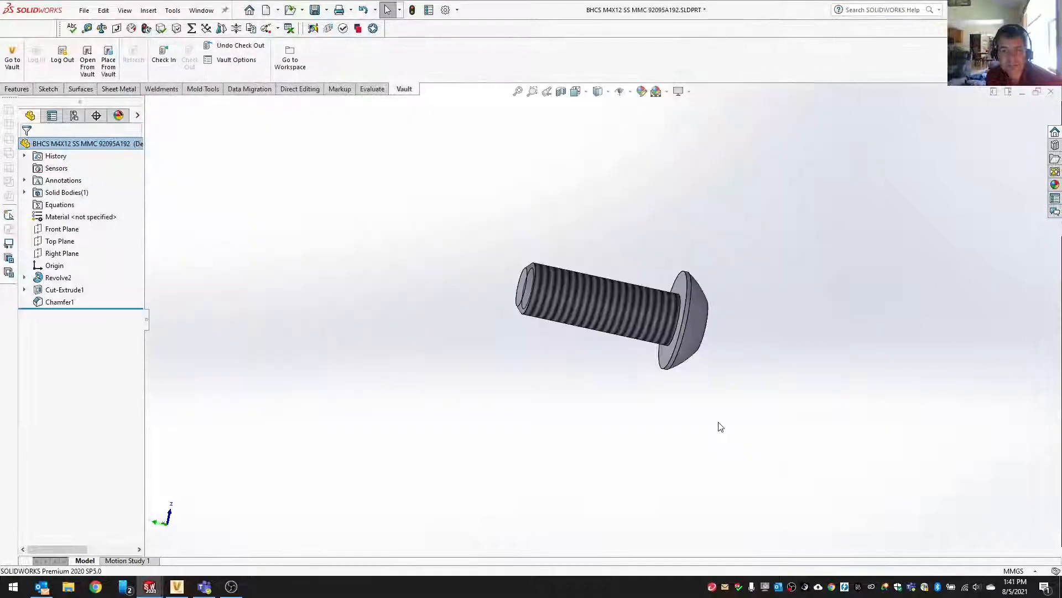